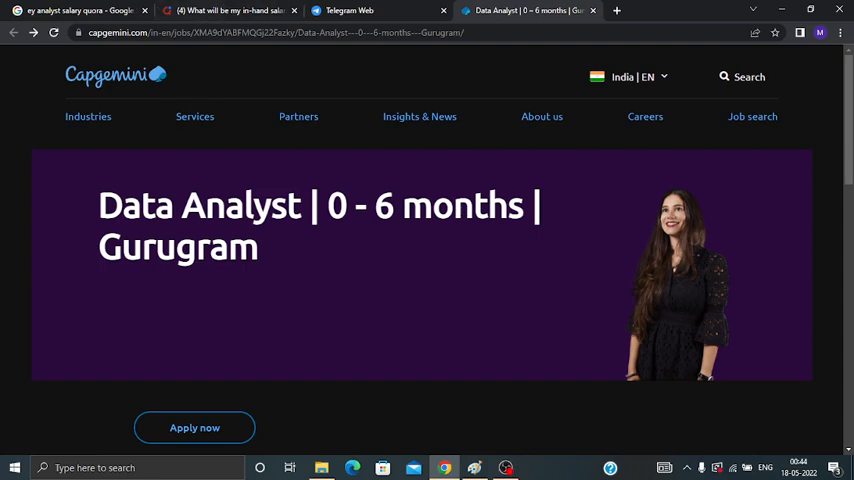
click(88, 116)
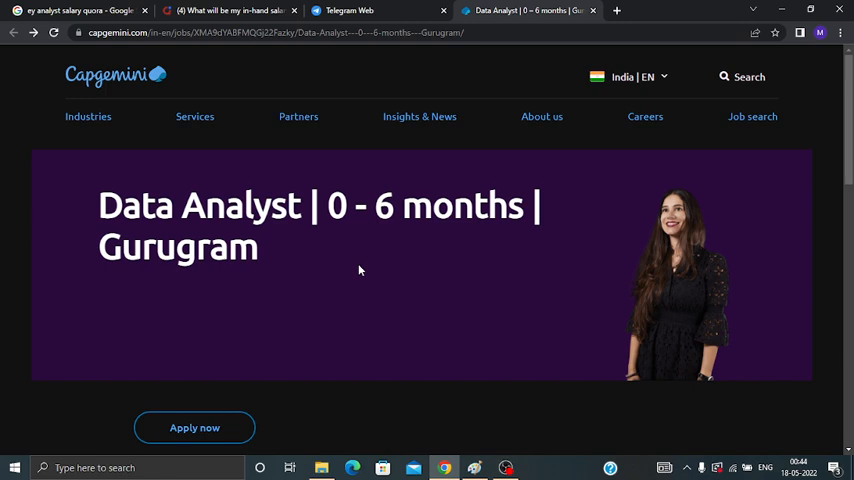
scroll(down, 3)
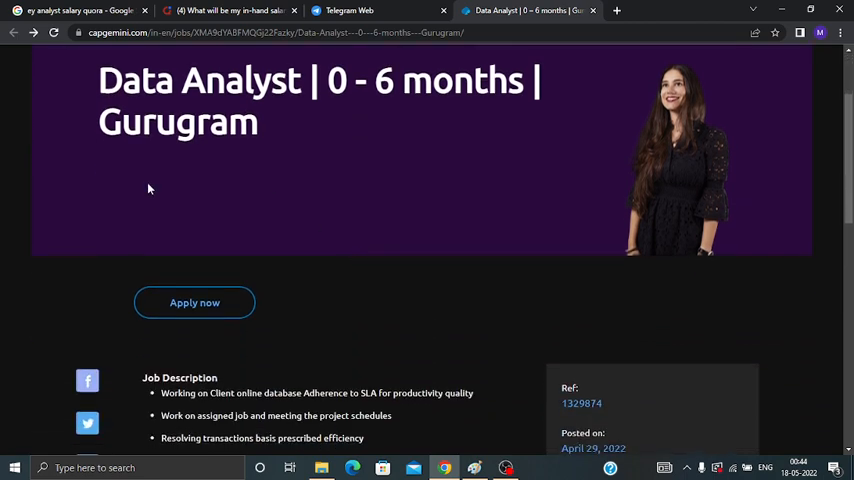
scroll(down, 3)
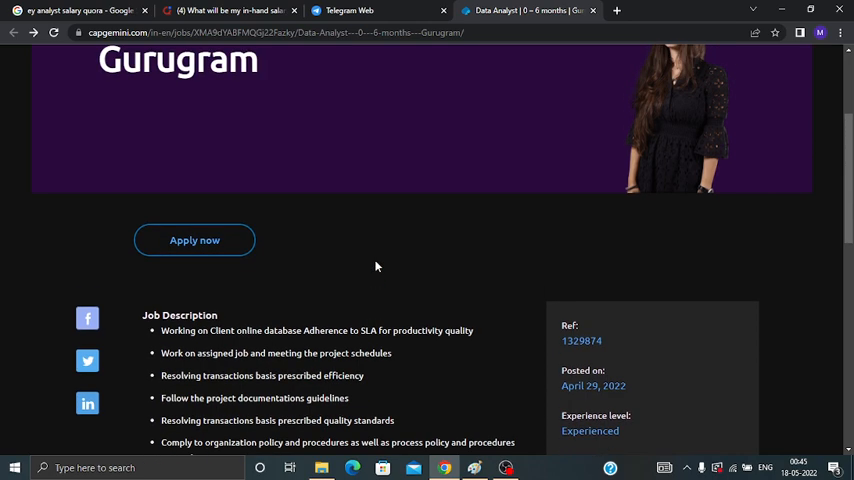
scroll(down, 3)
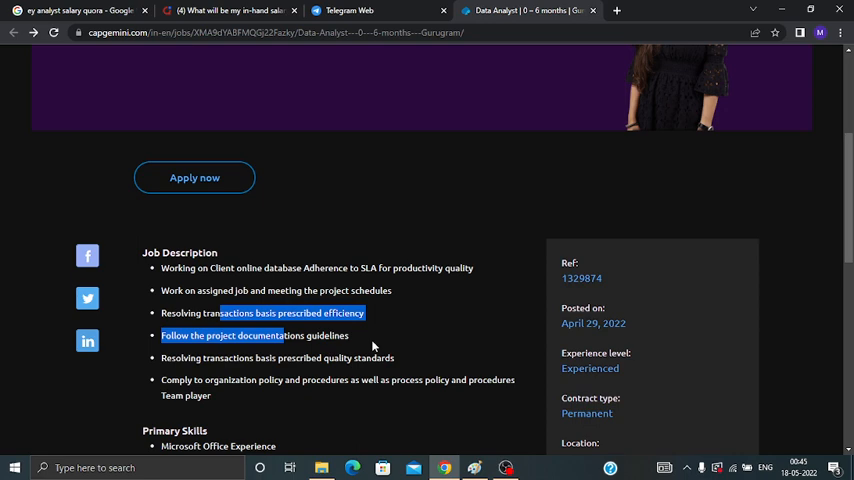
scroll(down, 3)
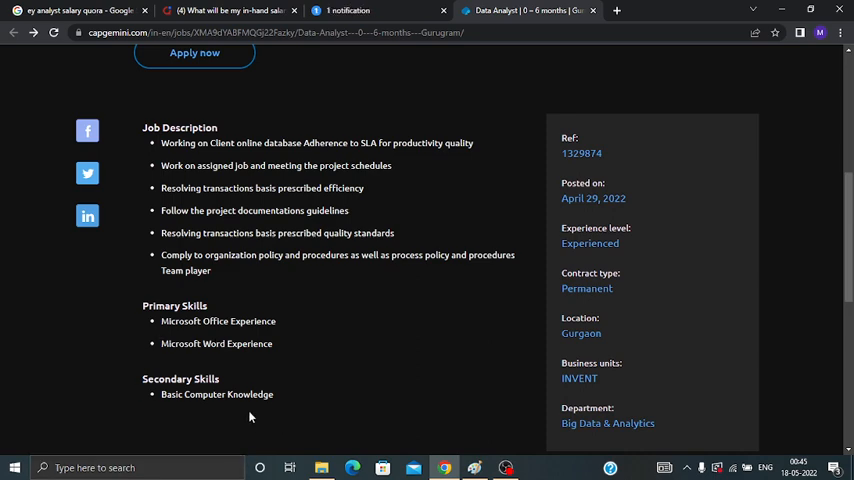
mouse_move(378, 334)
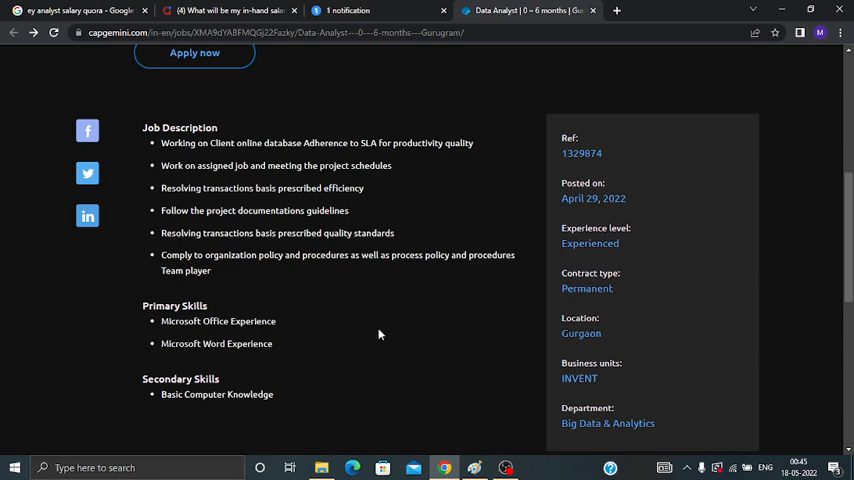
mouse_move(354, 336)
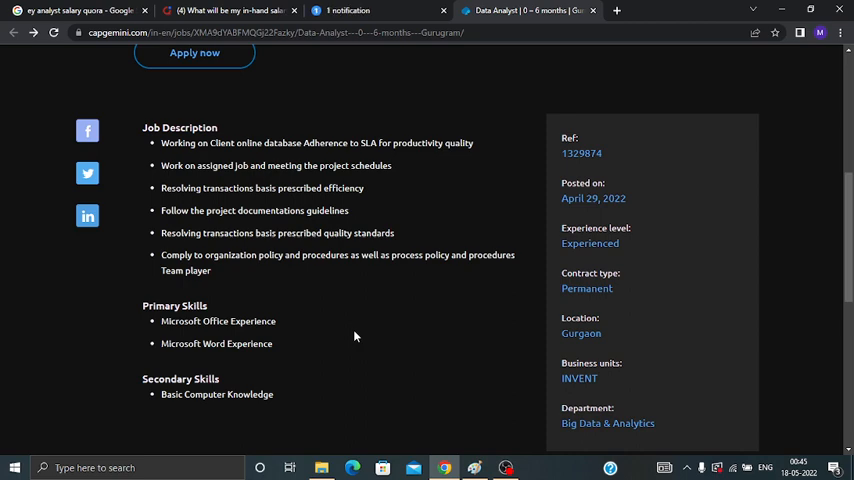
scroll(up, 3)
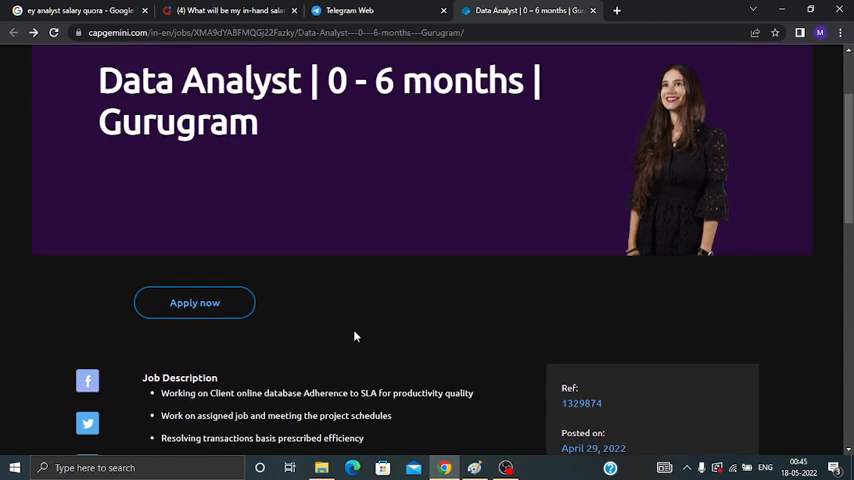
scroll(up, 3)
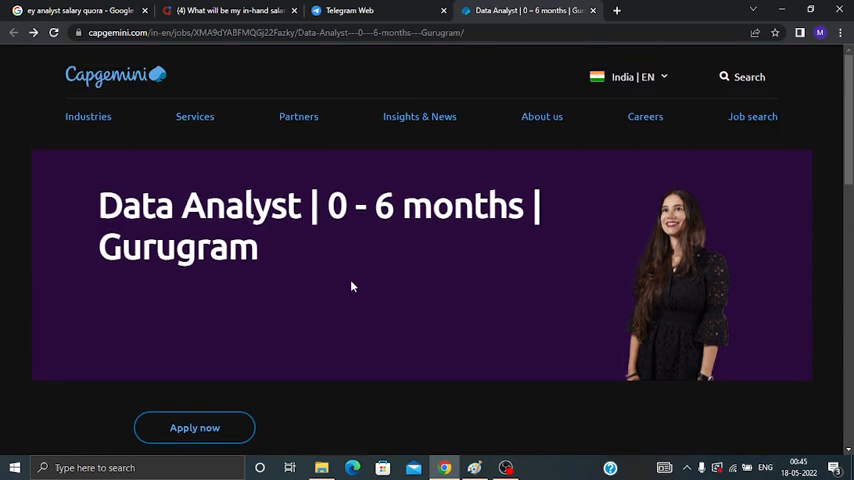